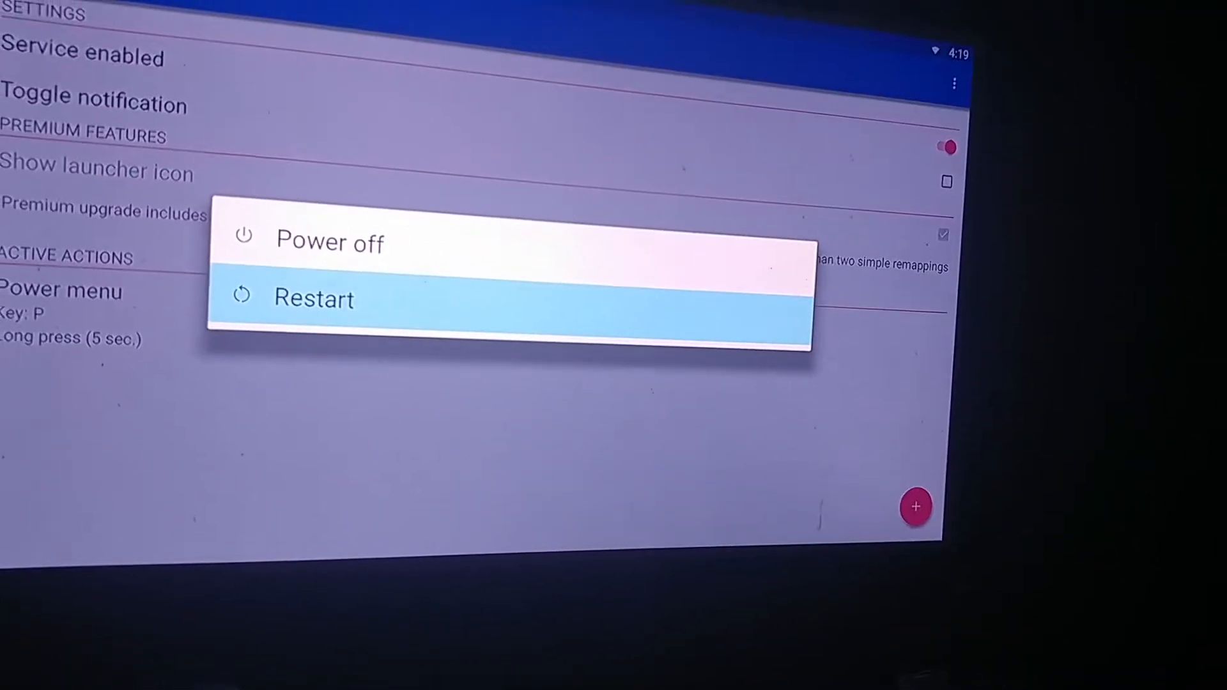
Choose Power off from the power menu so the device begins shutting down
{"action": "left_click", "coordinate": [330, 241]}
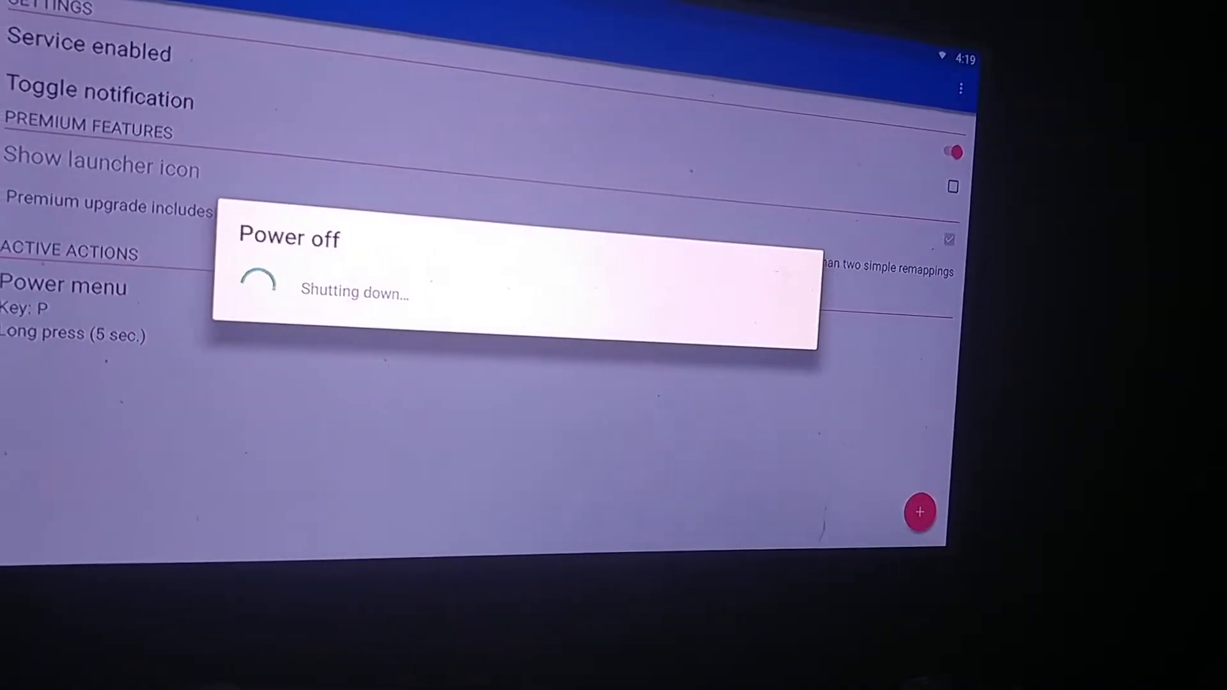